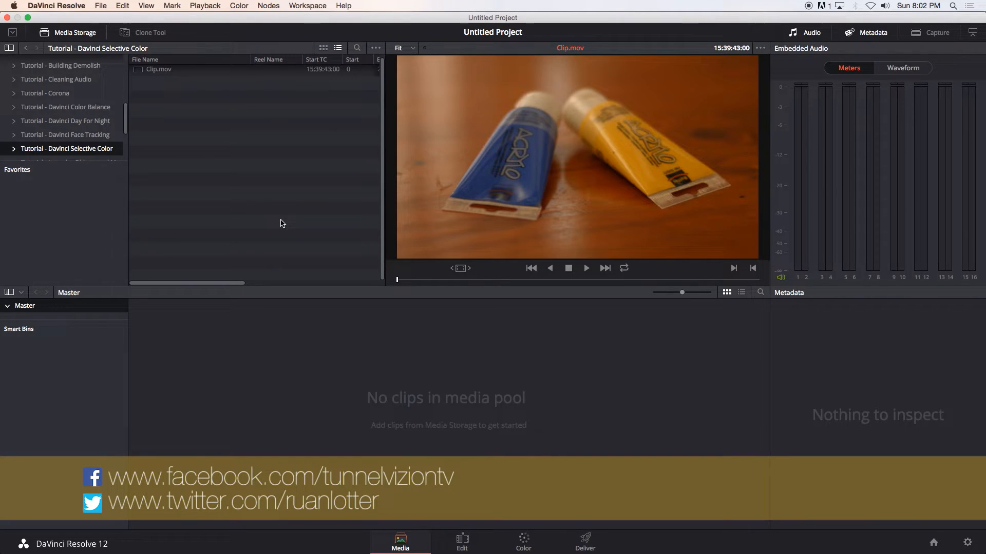
pyautogui.moveTo(283, 249)
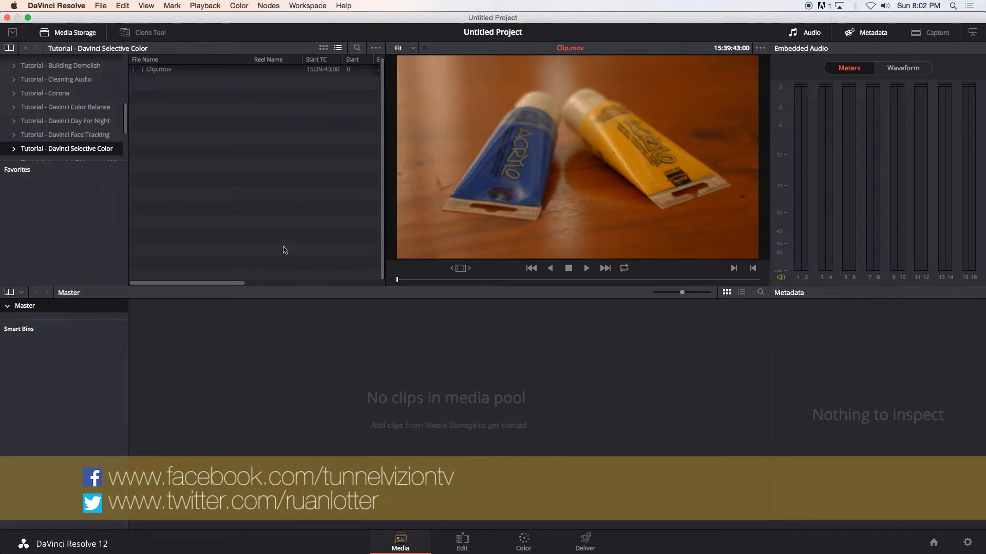
# Step: Add Clip.mov to the Media Pool and place it on new Timeline 1 from the Edit page
pyautogui.click(158, 69)
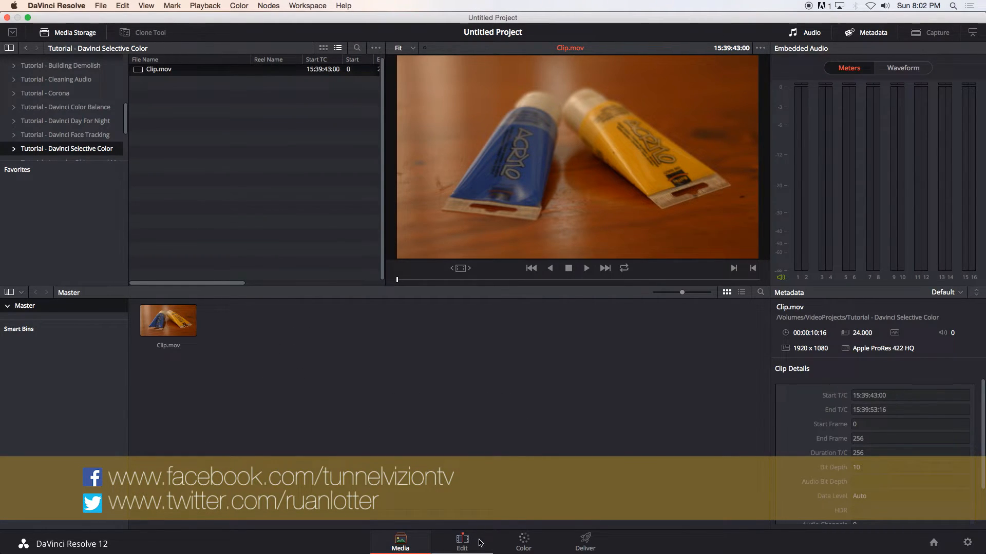
pyautogui.click(461, 542)
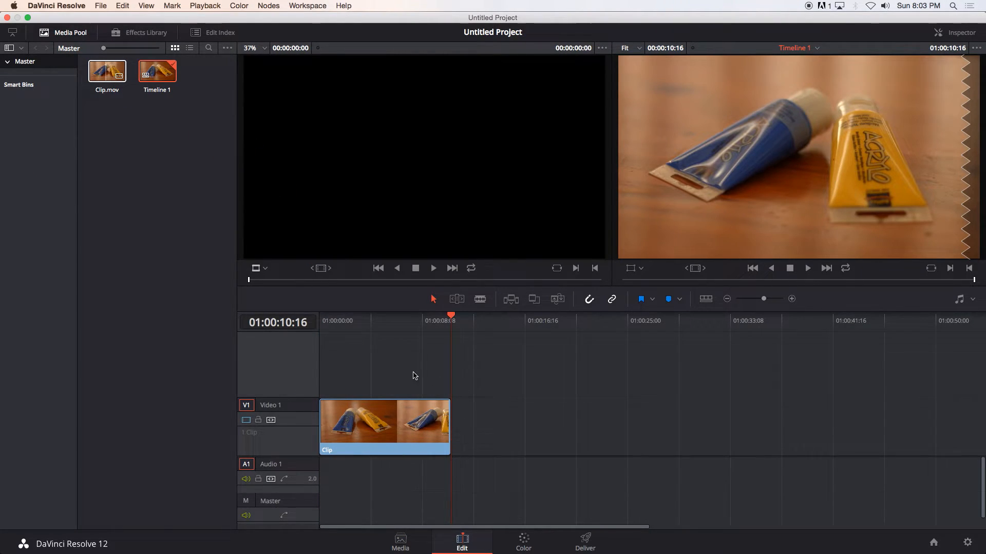
# Step: On the Color page, add serial node 02 and qualify the yellow tube's colours
pyautogui.click(523, 542)
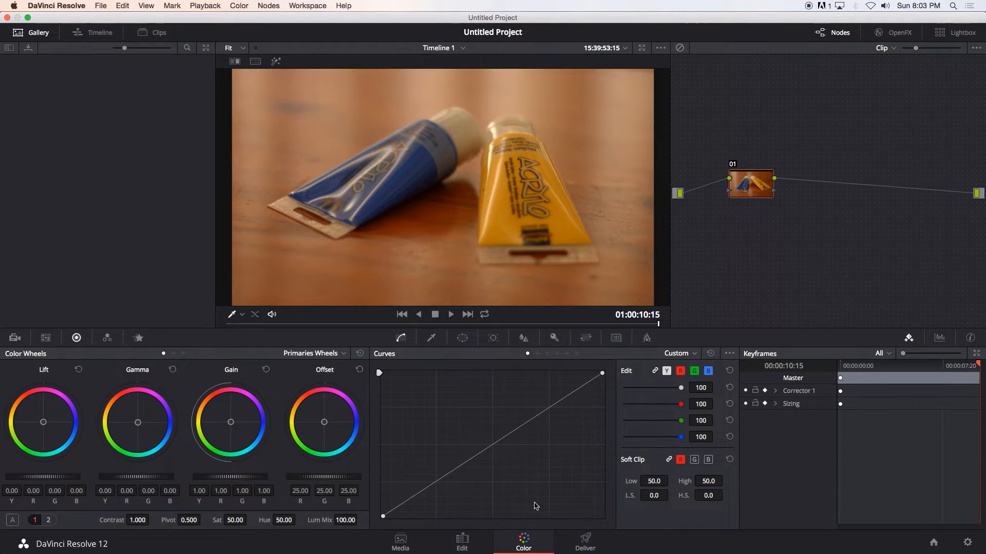
pyautogui.rightClick(761, 210)
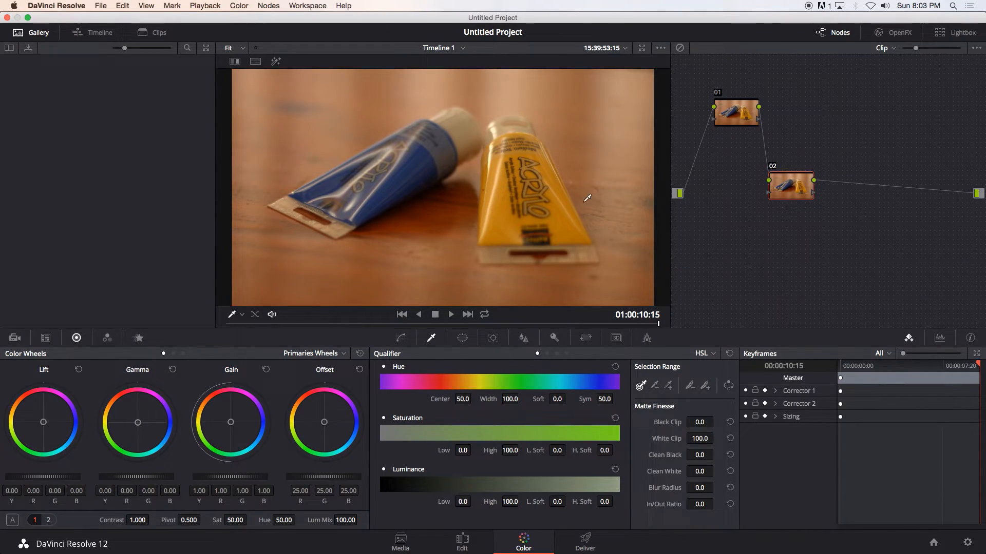
pyautogui.moveTo(594, 130)
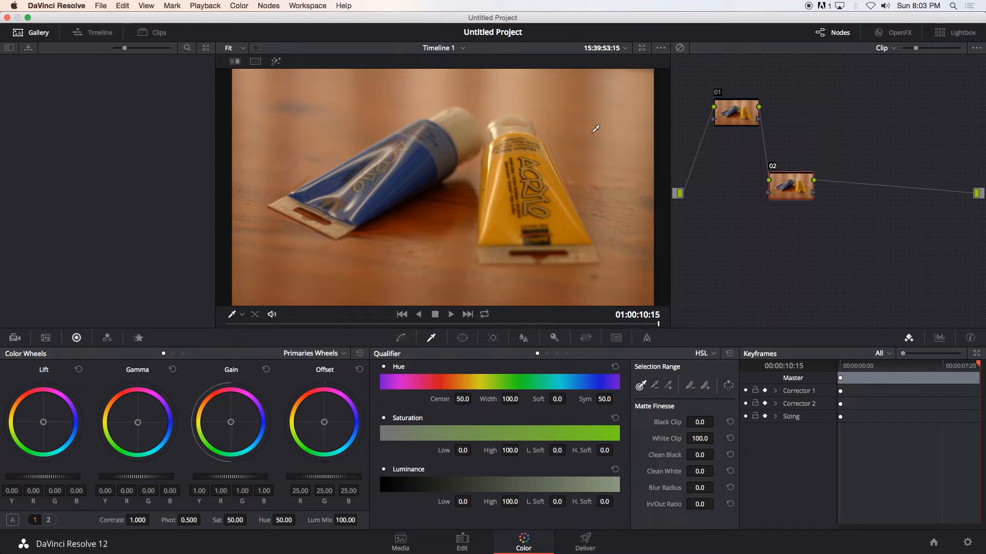
pyautogui.moveTo(444, 353)
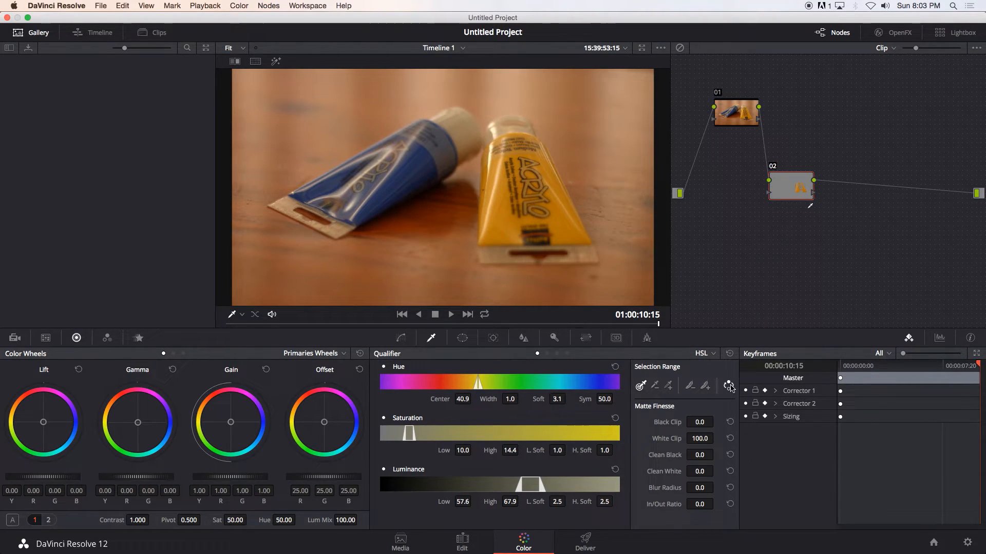
# Step: Invert the qualifier, desaturate the background to 0 and narrow the yellow hue range
pyautogui.click(729, 385)
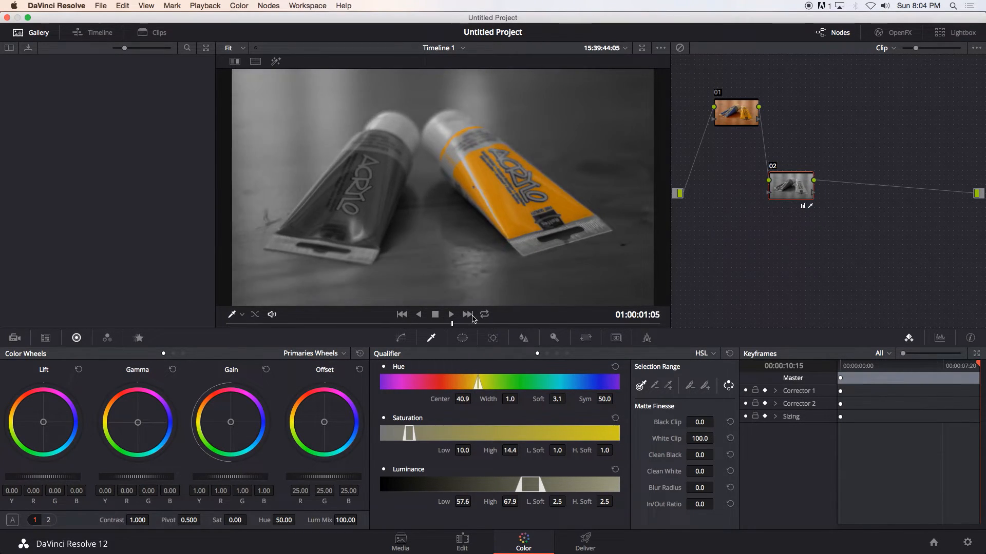
pyautogui.click(402, 314)
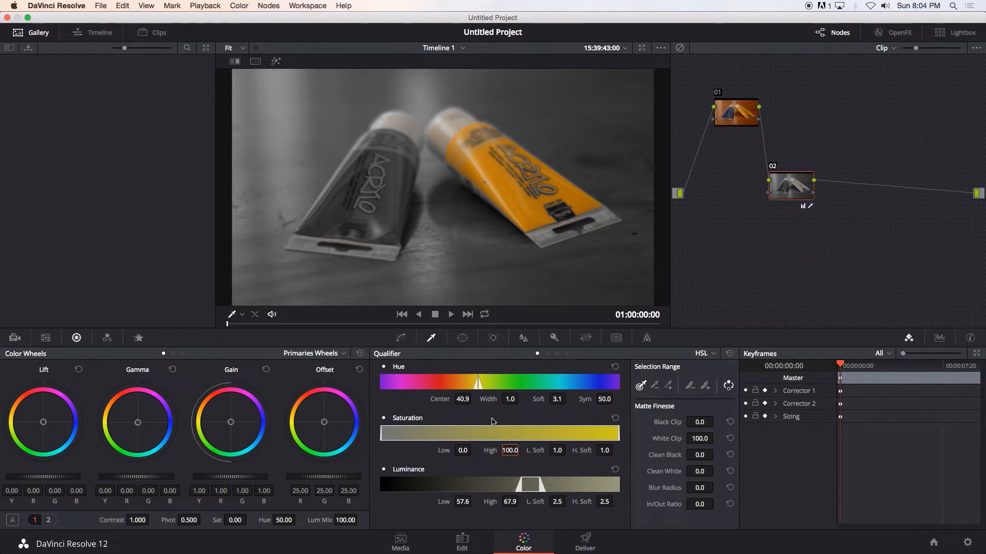
pyautogui.moveTo(413, 490)
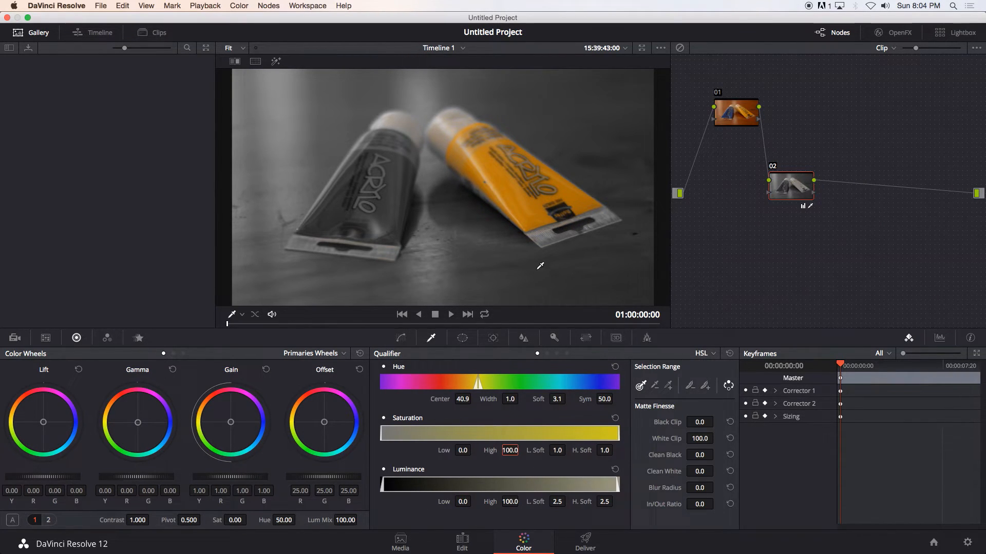
pyautogui.moveTo(518, 411)
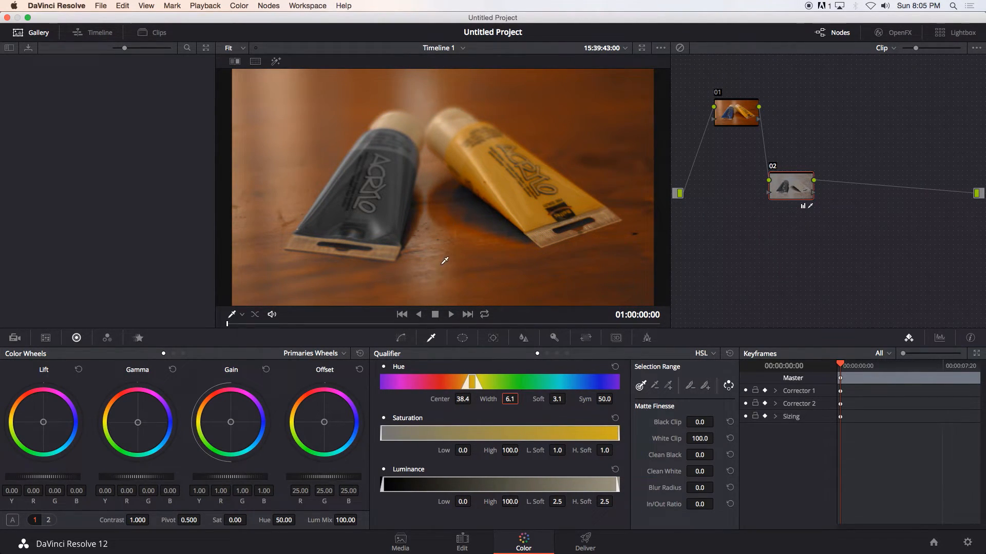
pyautogui.click(474, 398)
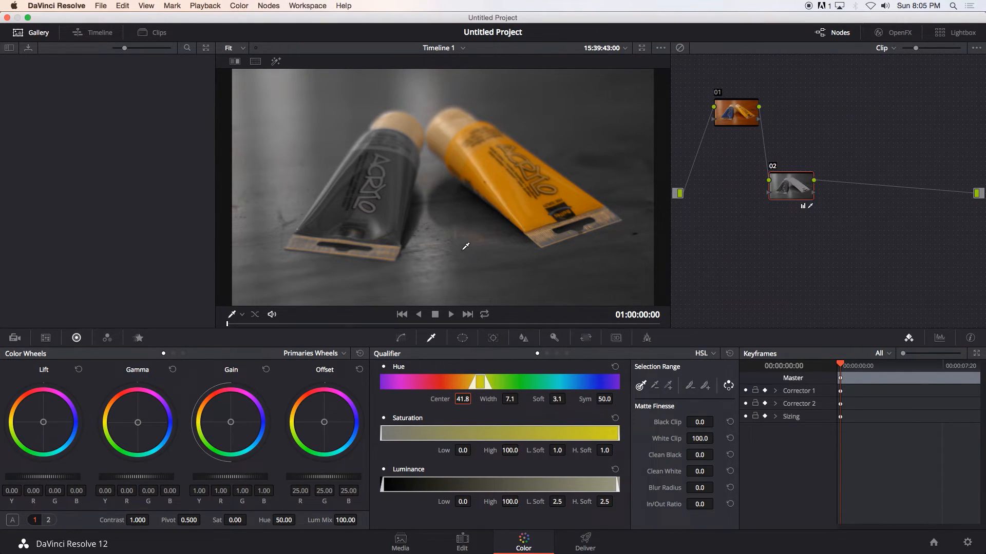
pyautogui.moveTo(301, 343)
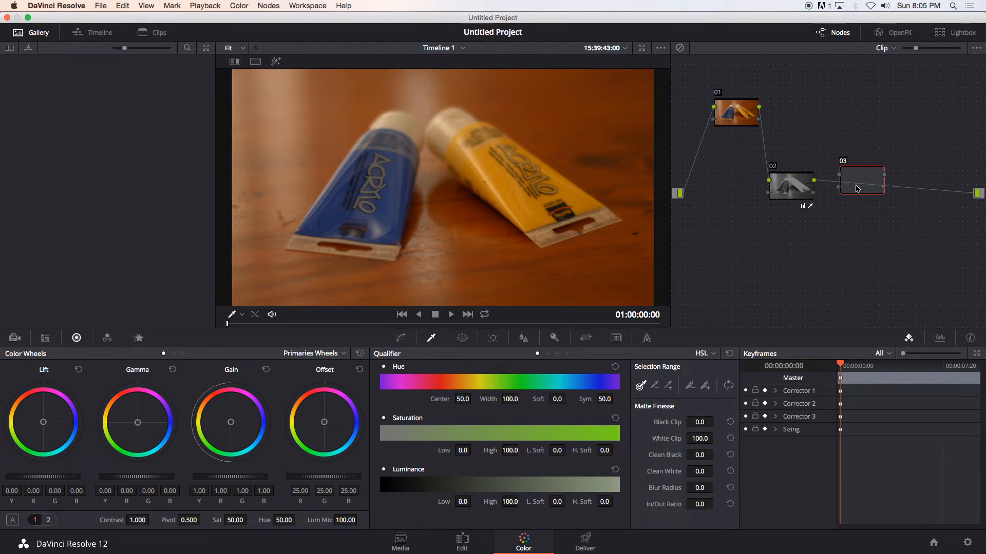
# Step: On node 03, draw a polygon power window around the yellow tube
pyautogui.click(861, 181)
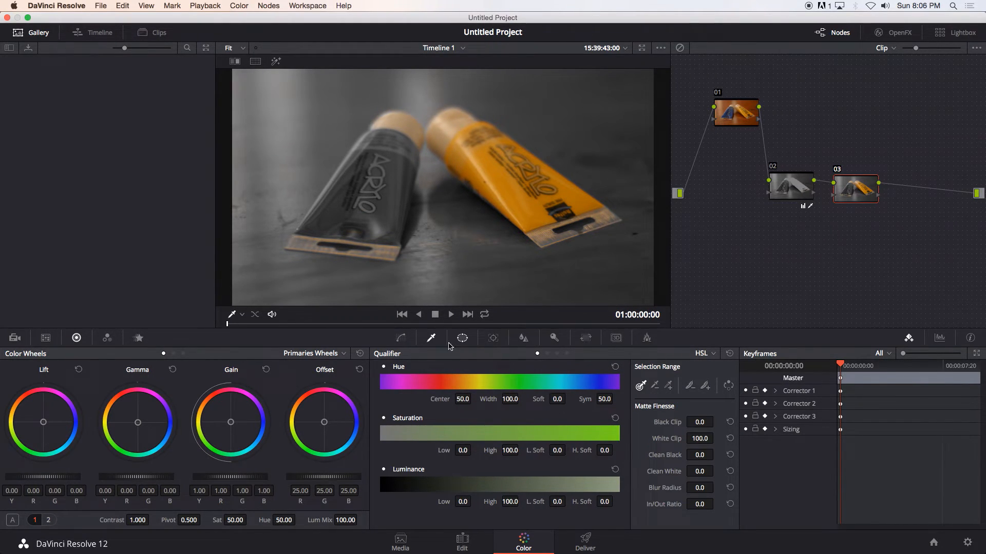
pyautogui.click(461, 338)
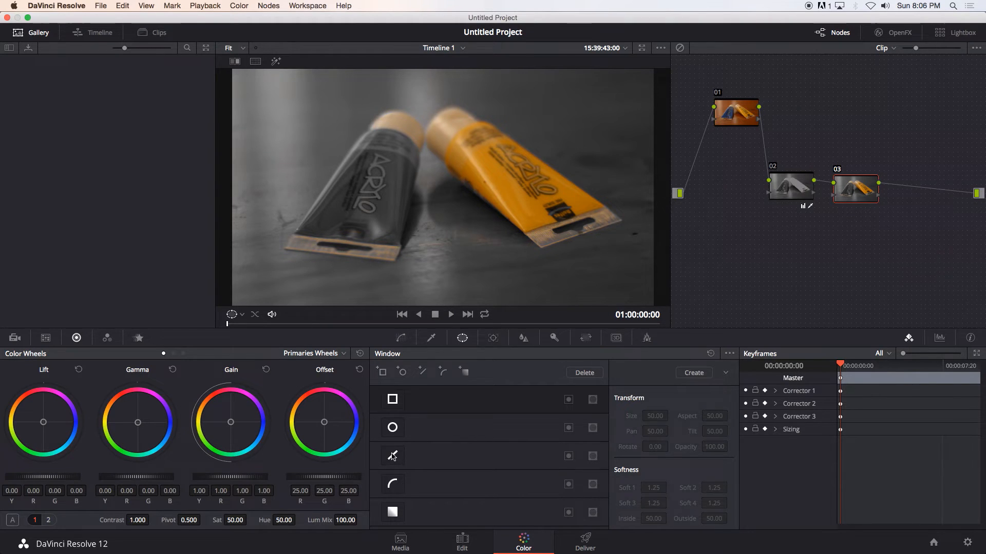
pyautogui.click(391, 456)
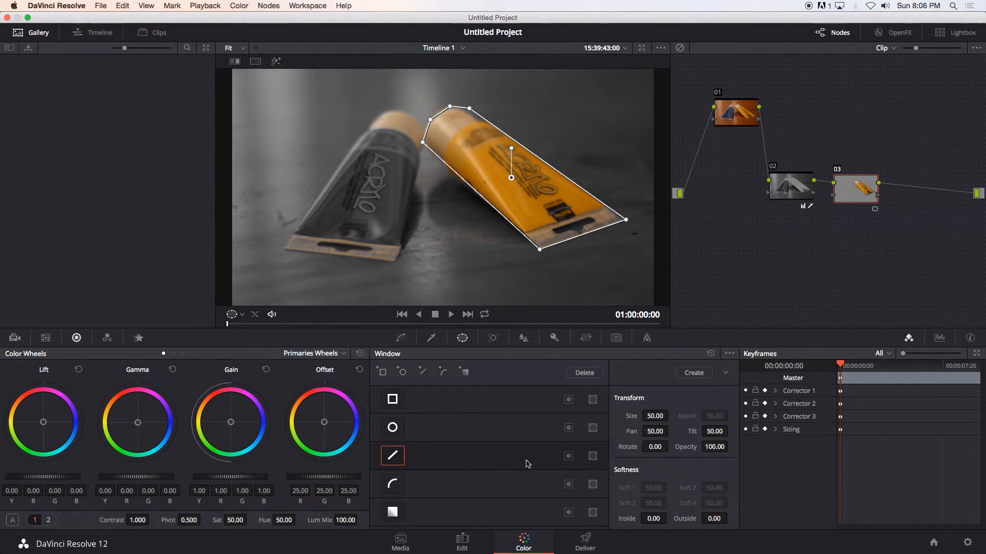
pyautogui.click(568, 456)
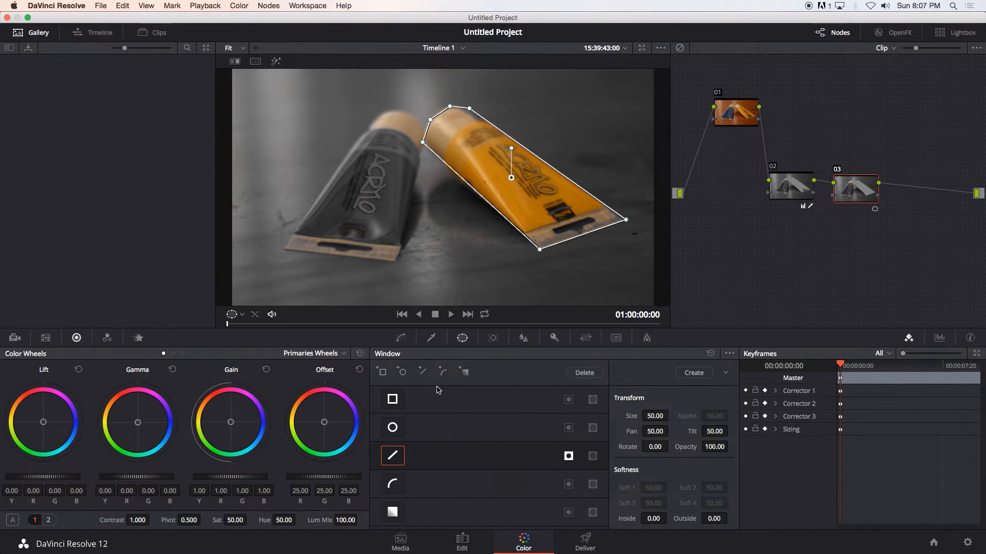
pyautogui.click(493, 338)
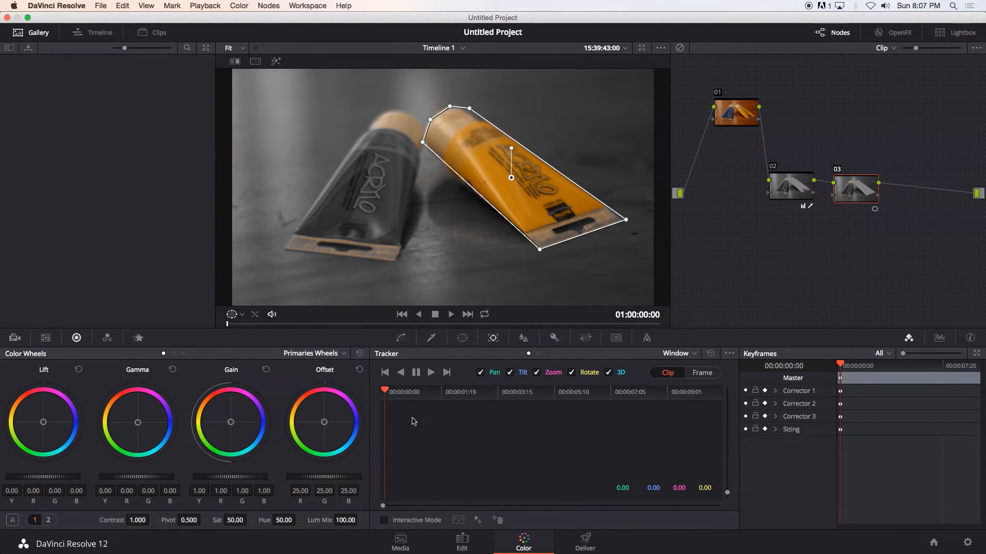
# Step: Track the polygon window forward through the clip and expand Corrector 3's keyframe tracks
pyautogui.click(430, 371)
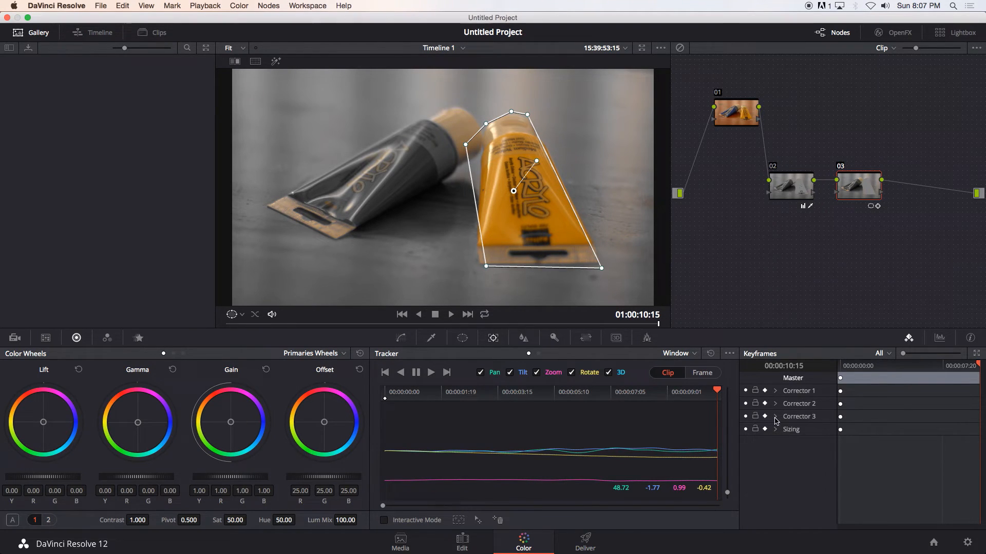
pyautogui.click(775, 416)
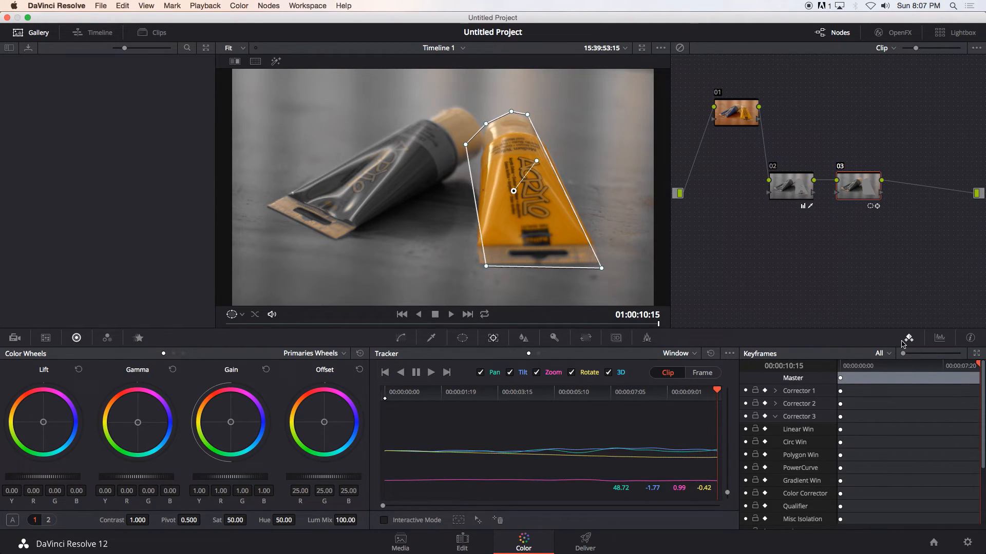
pyautogui.moveTo(878, 448)
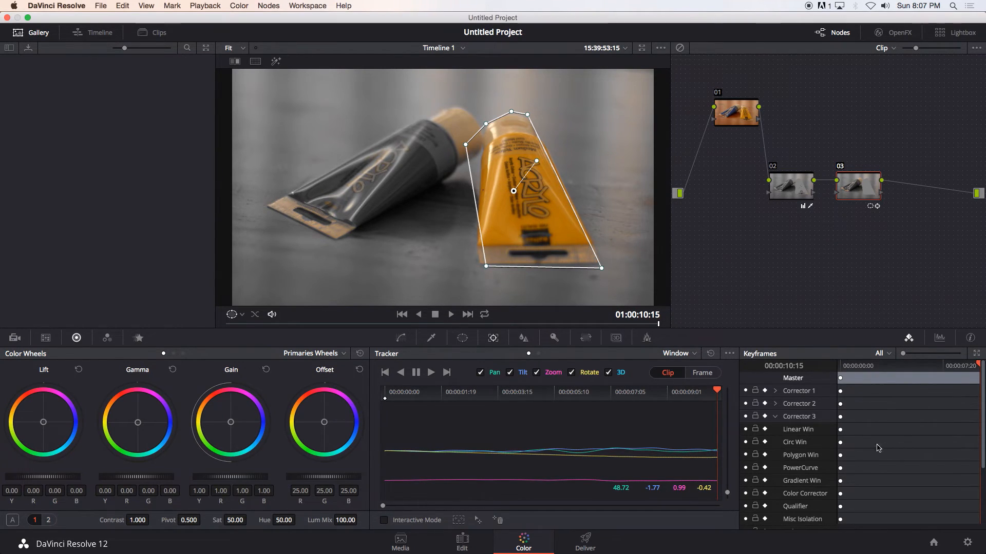
pyautogui.moveTo(800, 460)
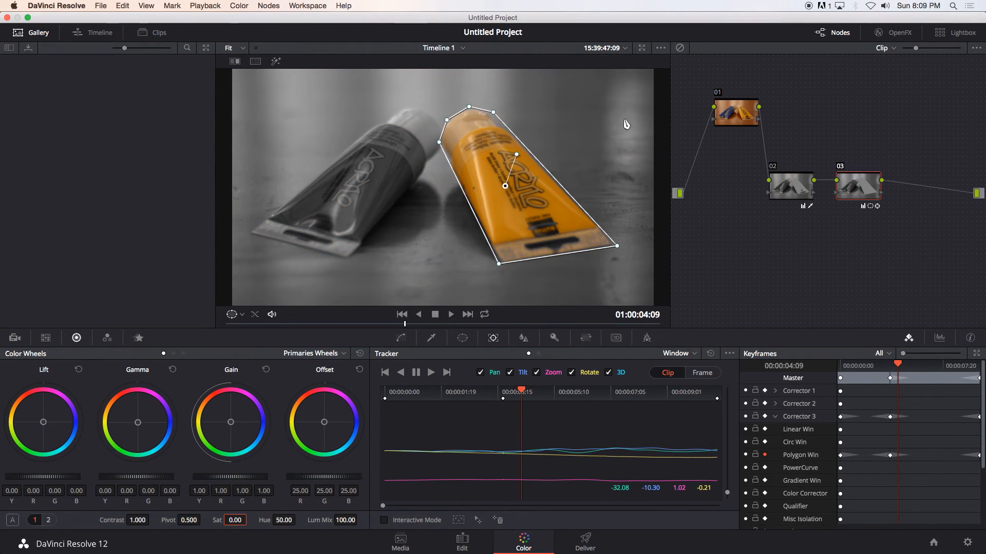
pyautogui.moveTo(827, 259)
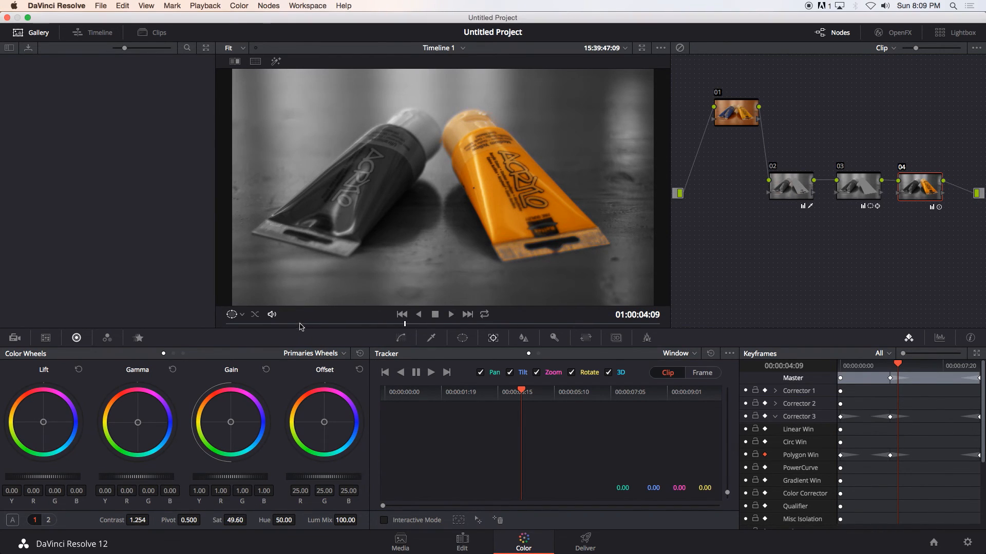
# Step: Play back the finished grade with node 04's Contrast at 1.254
pyautogui.click(401, 314)
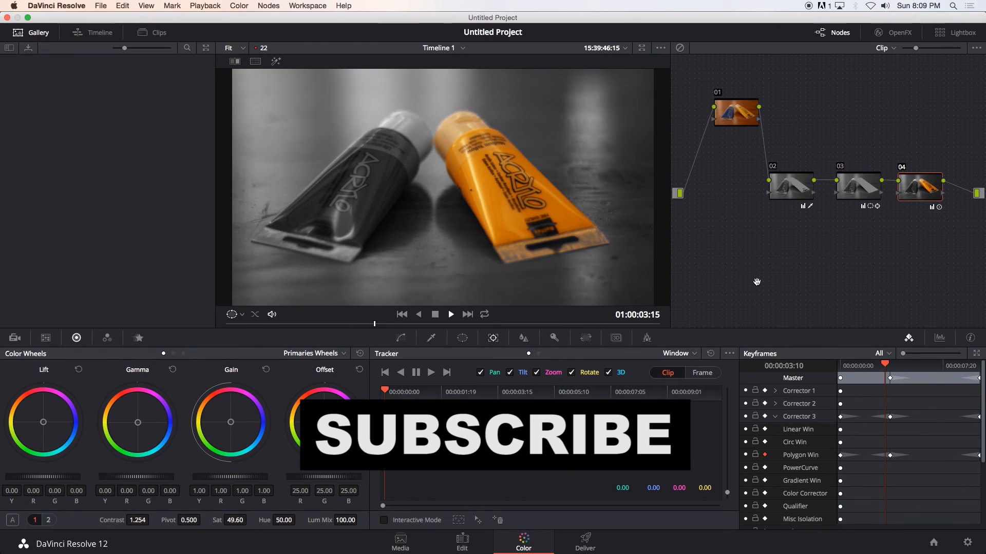
pyautogui.click(449, 314)
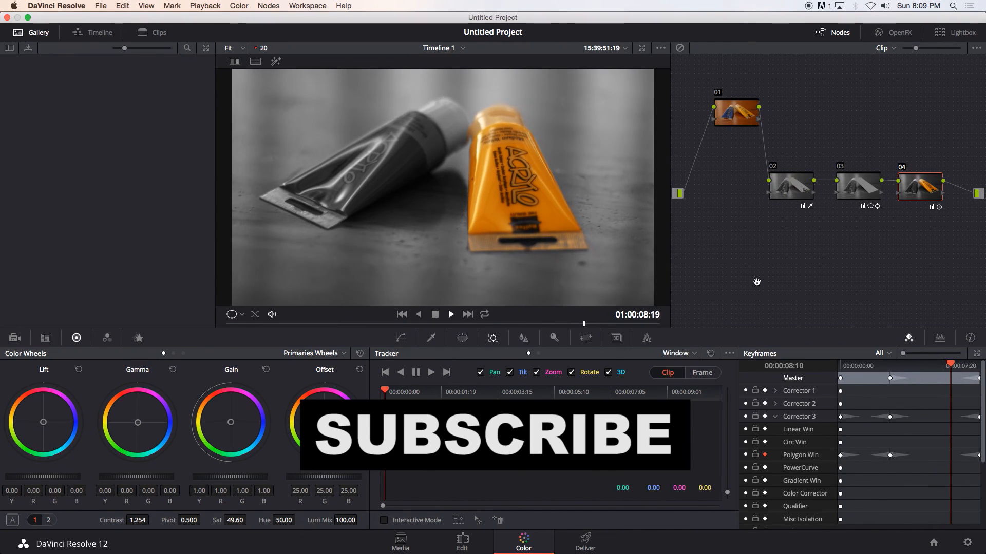
pyautogui.click(450, 314)
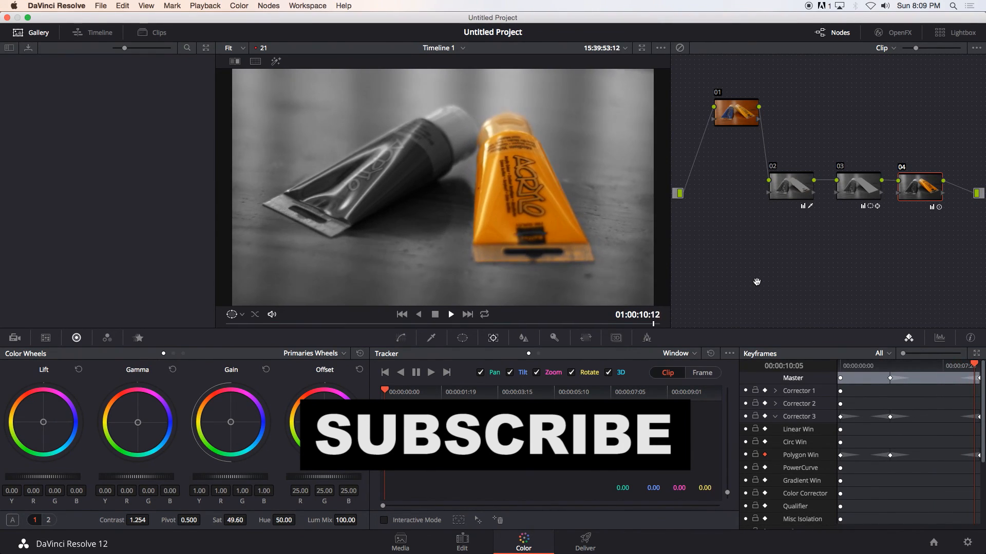